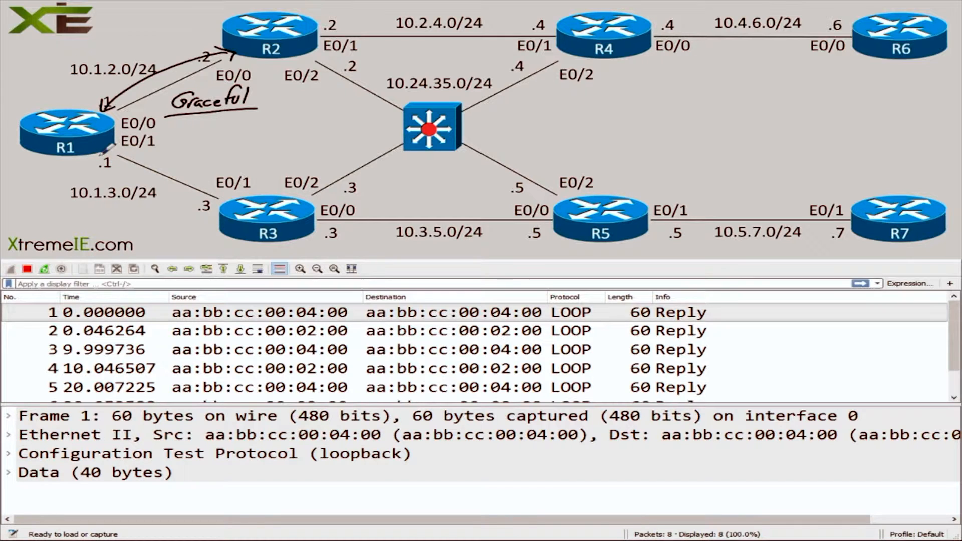
Leave the Wireshark EIGRP capture and bring up the router console sessions in SecureCRT
drag(93, 159, 206, 209)
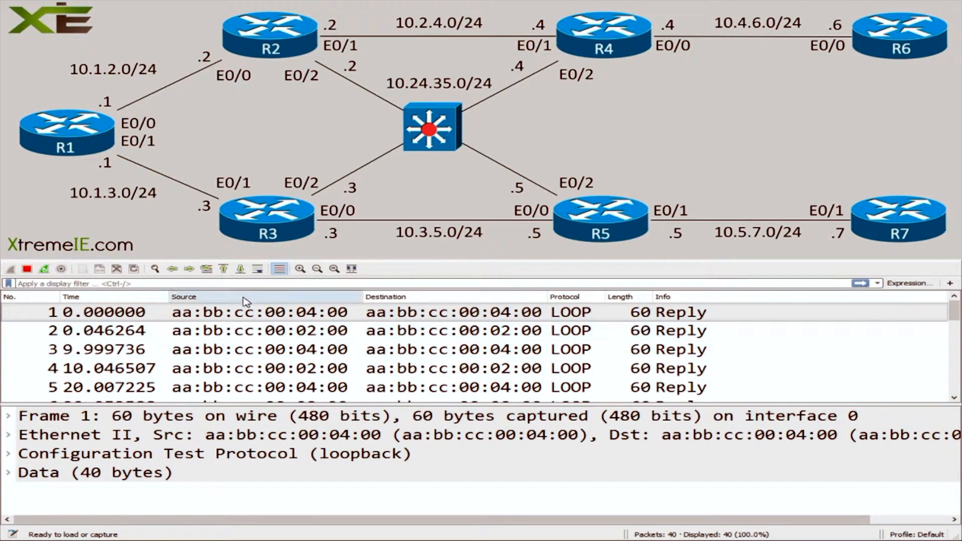
text(eig)
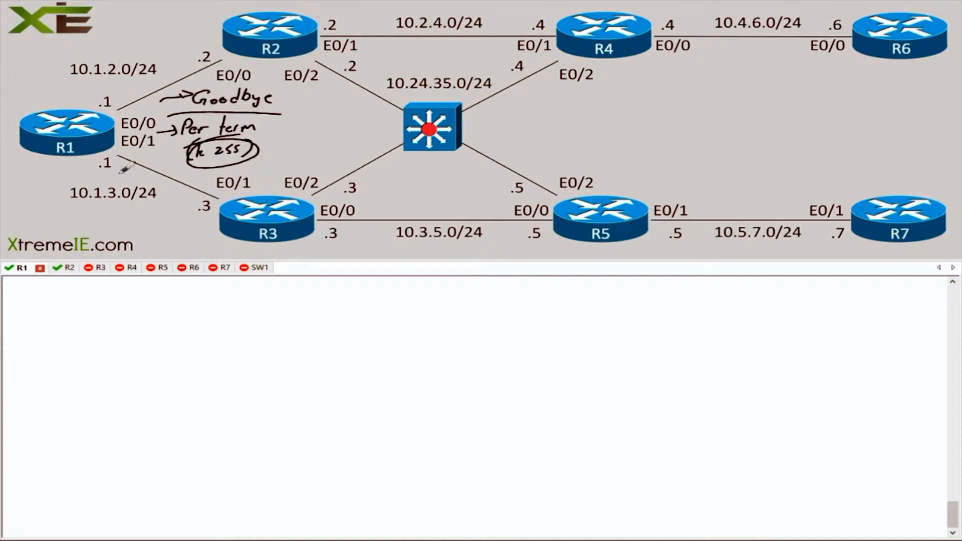
drag(160, 107, 221, 165)
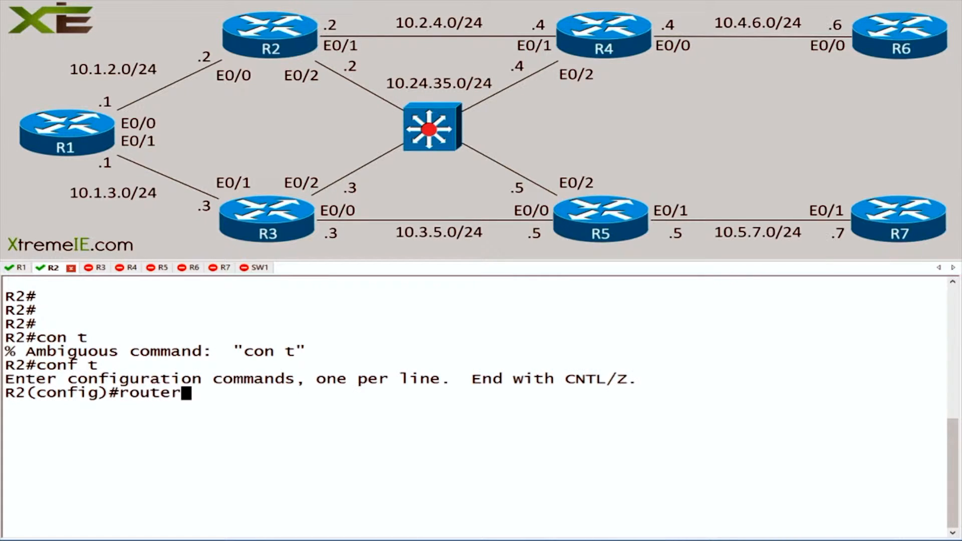
Configure named EIGRP on R2: address-family ipv4 AS 1, network 10.1.2.2 0.0.0.0, topology base redistributing connected
text(eigrp name)
text(address-family ipv4)
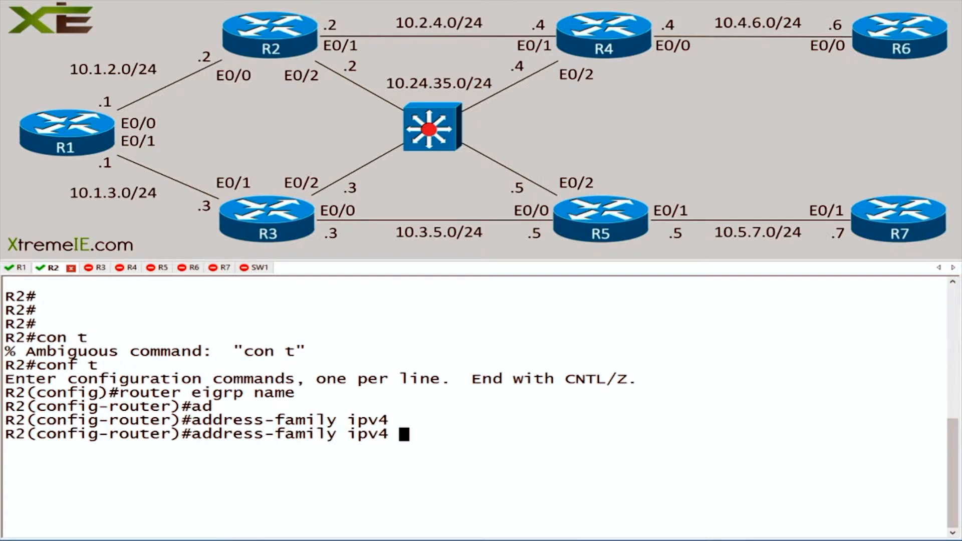
text(un)
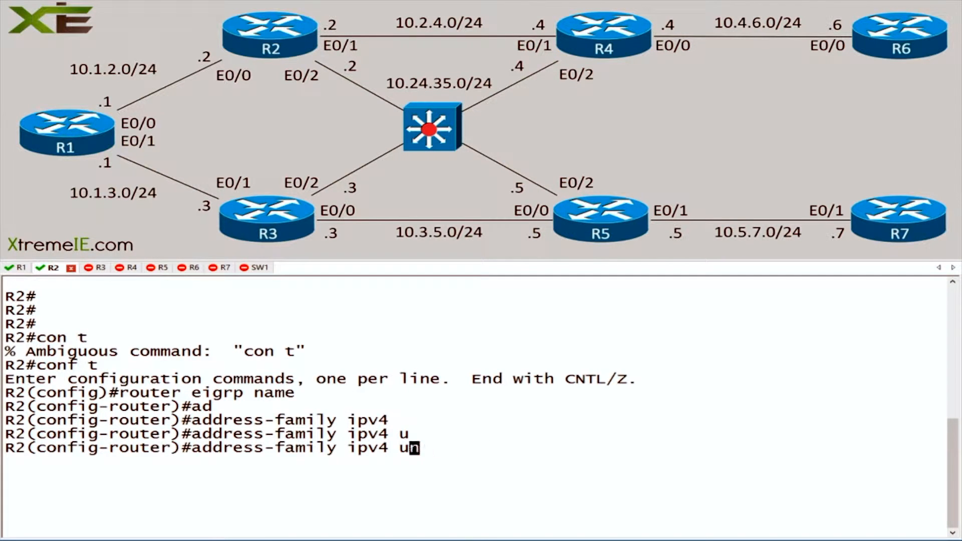
text(autonomous-system 1)
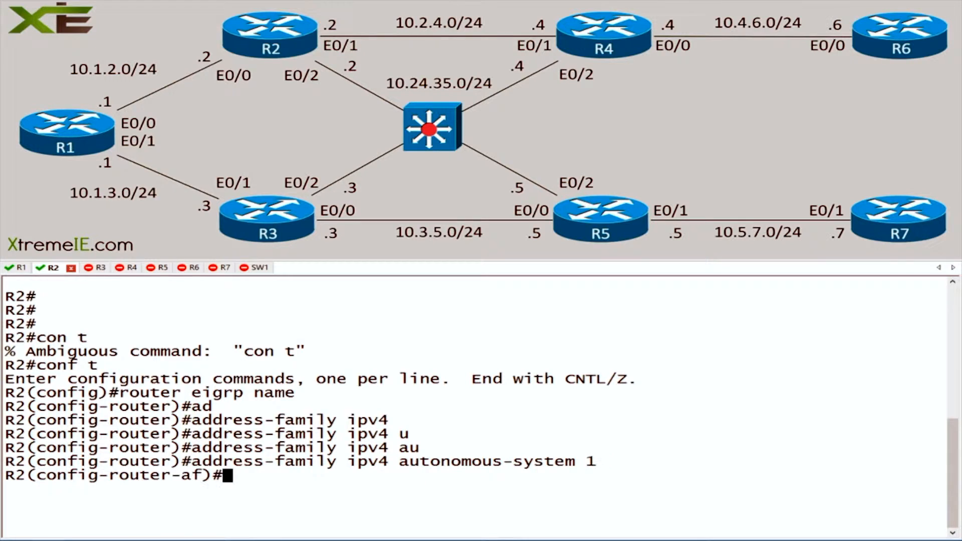
text(net 10.1.2.2 0.0.0.0)
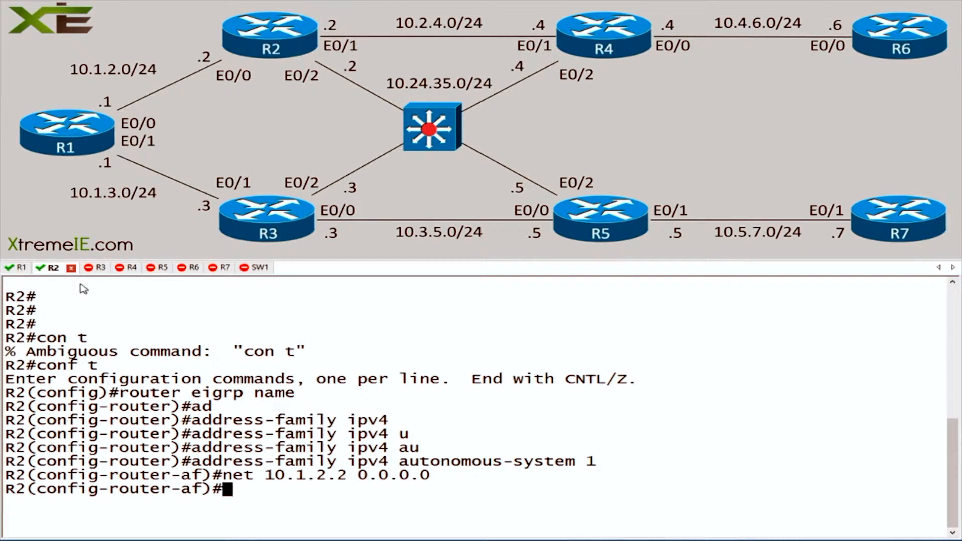
text(top)
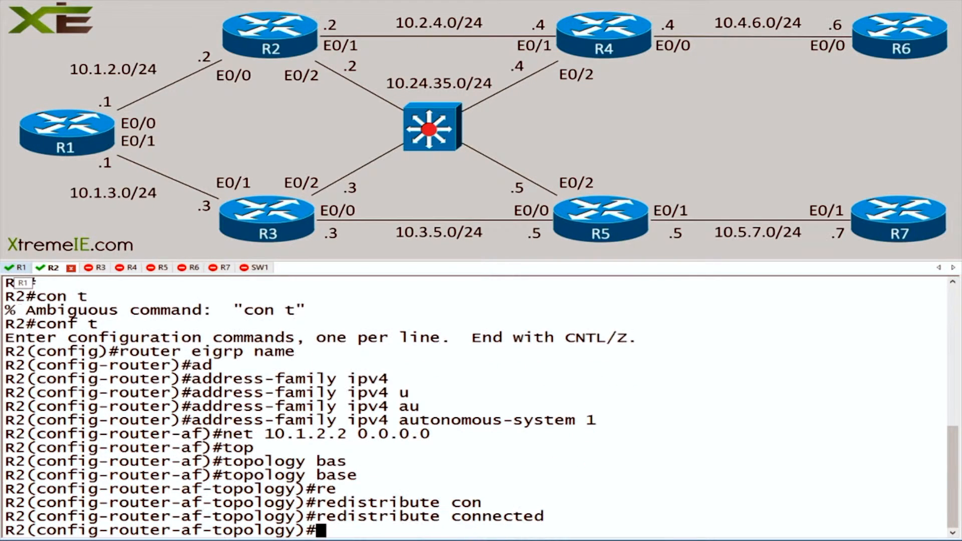
click(21, 267)
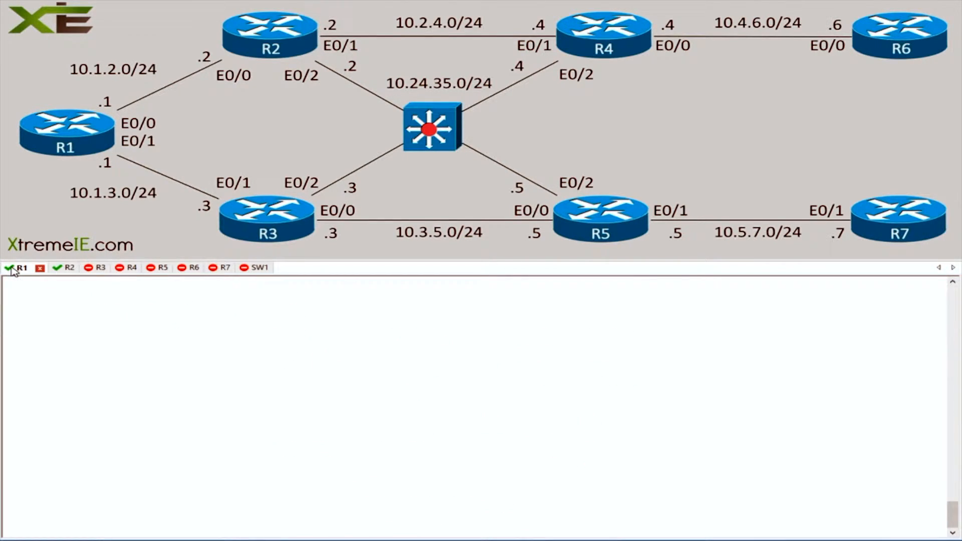
Configure router eigrp 1 on R1 with network 10.1.2.1 and redistribute connected, then show the learned EIGRP routes
text(router)
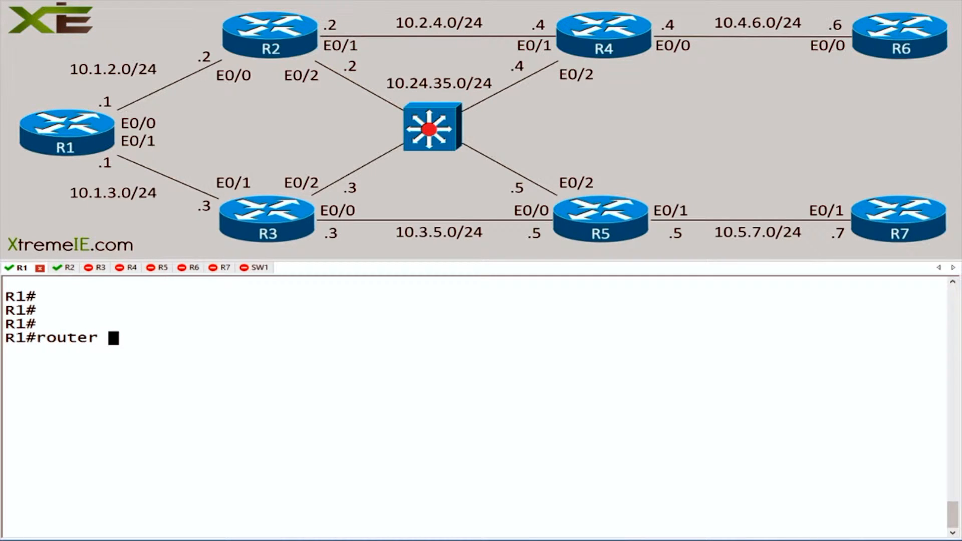
text(eg)
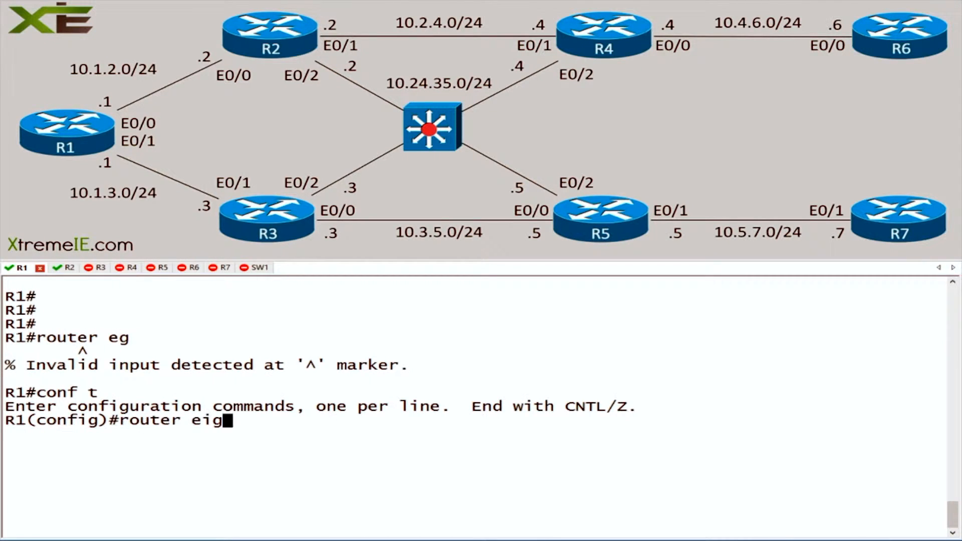
text(rp 1)
text(net 10.1.2.1 0.0.0.0)
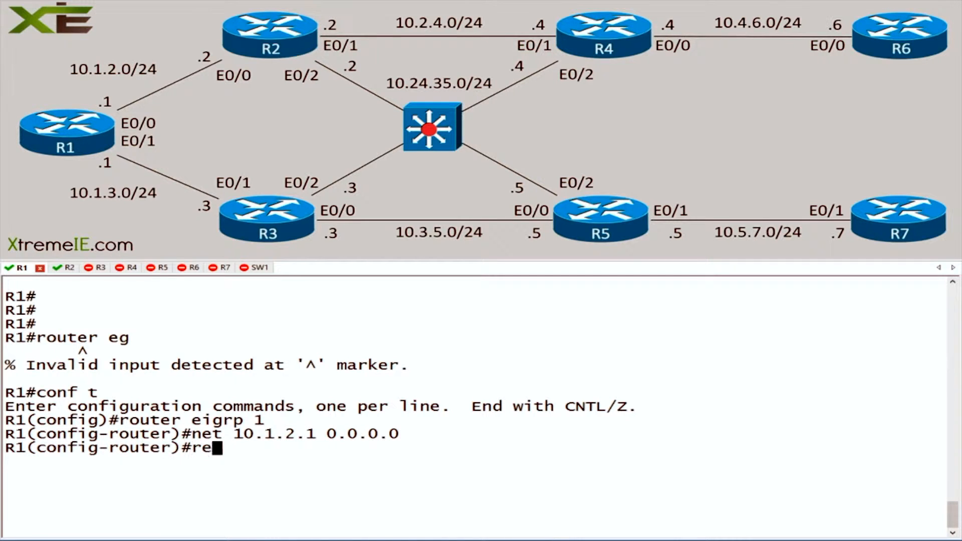
text(redistribute connected)
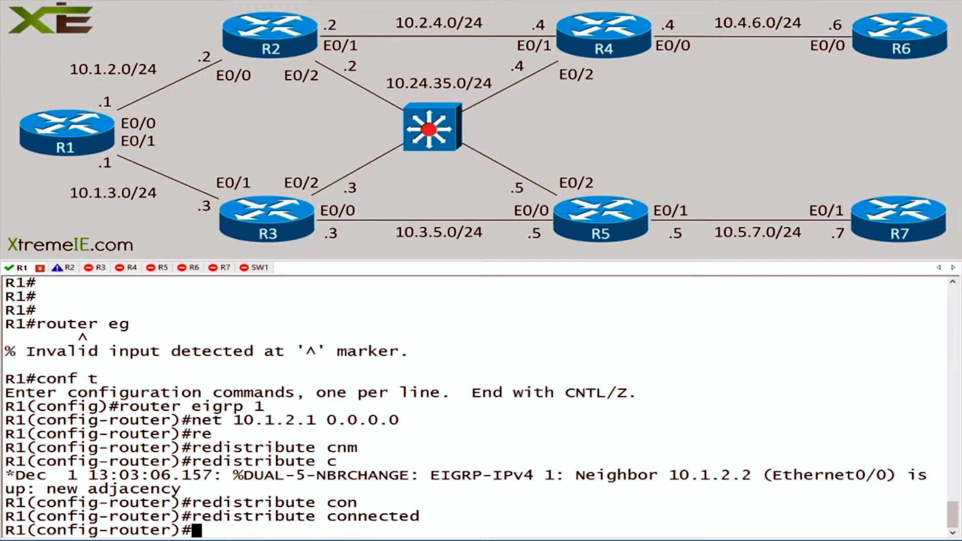
mouse_move(227, 439)
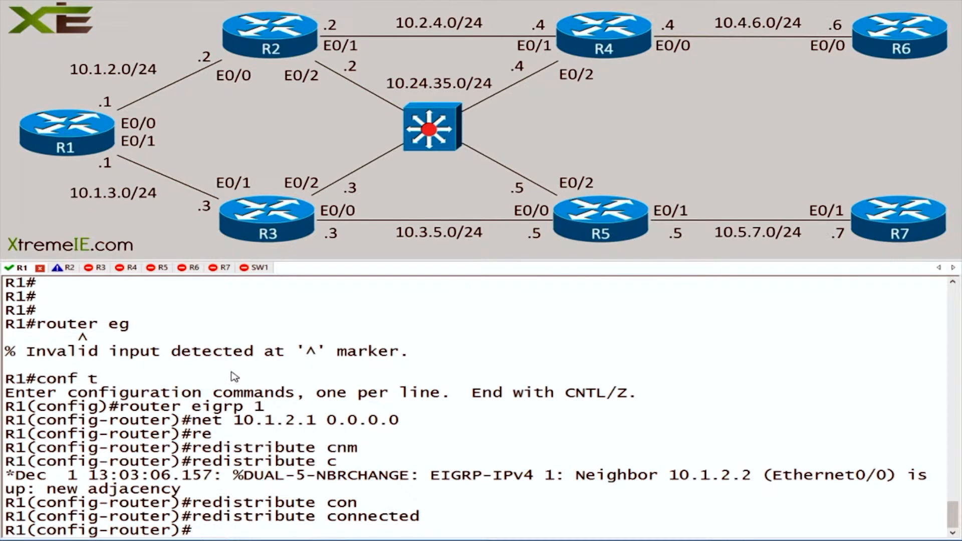
text(do sh ip route ig)
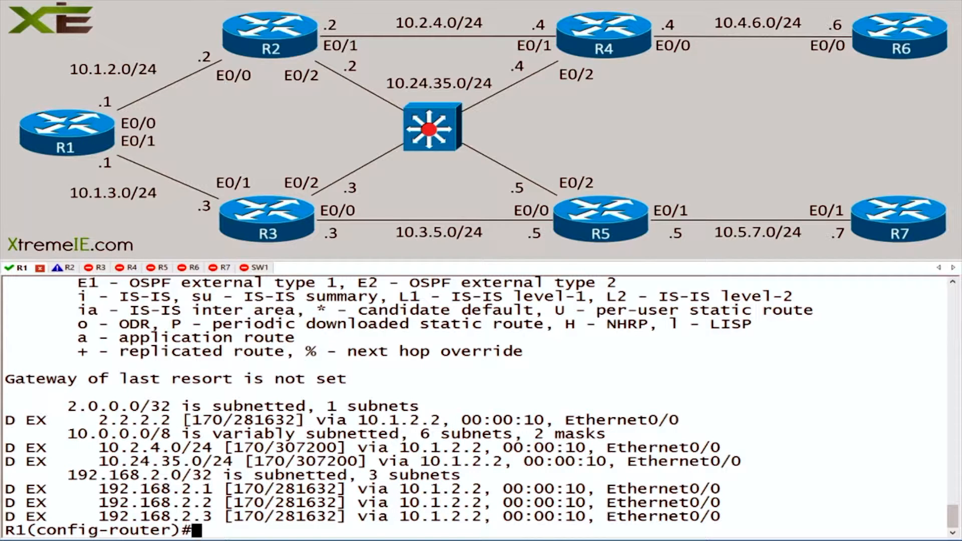
Shut R2's interface e0/0 and check R1's EIGRP neighbors until 10.1.2.2 drops after hold-time expiry
click(48, 267)
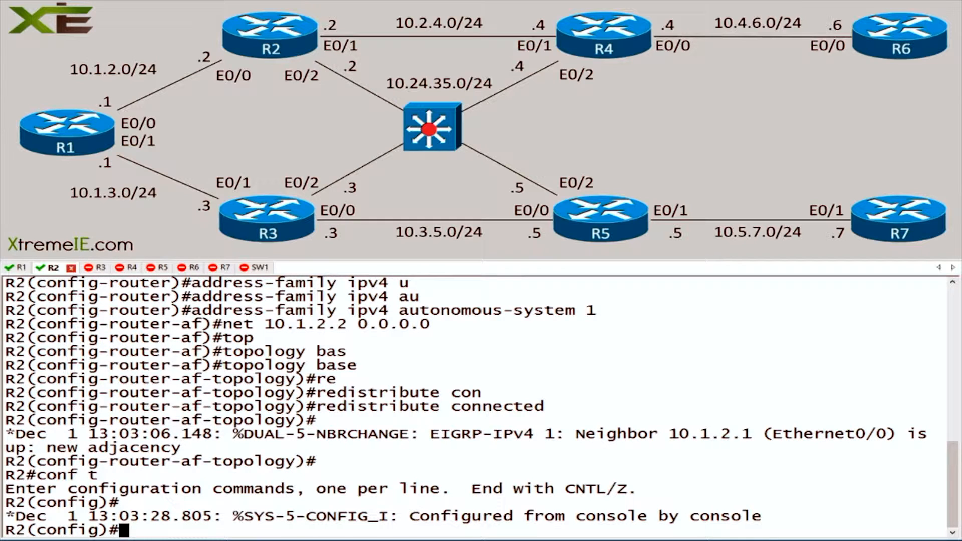
text(int e0/0)
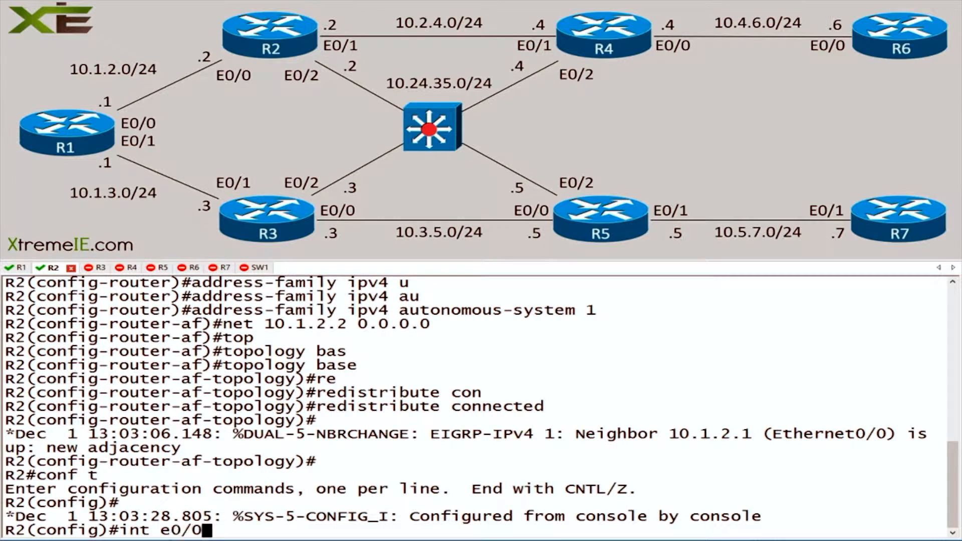
text(shut)
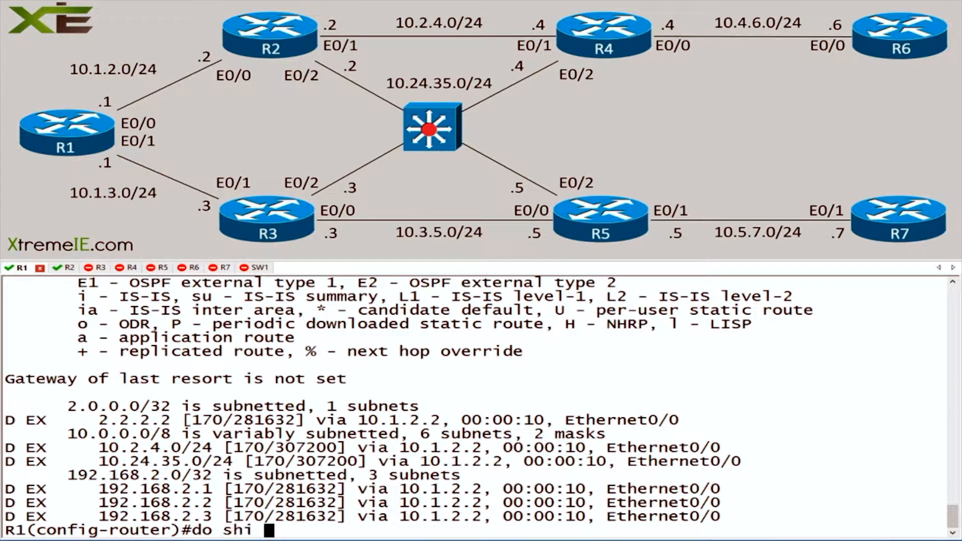
text(p eigrp nei)
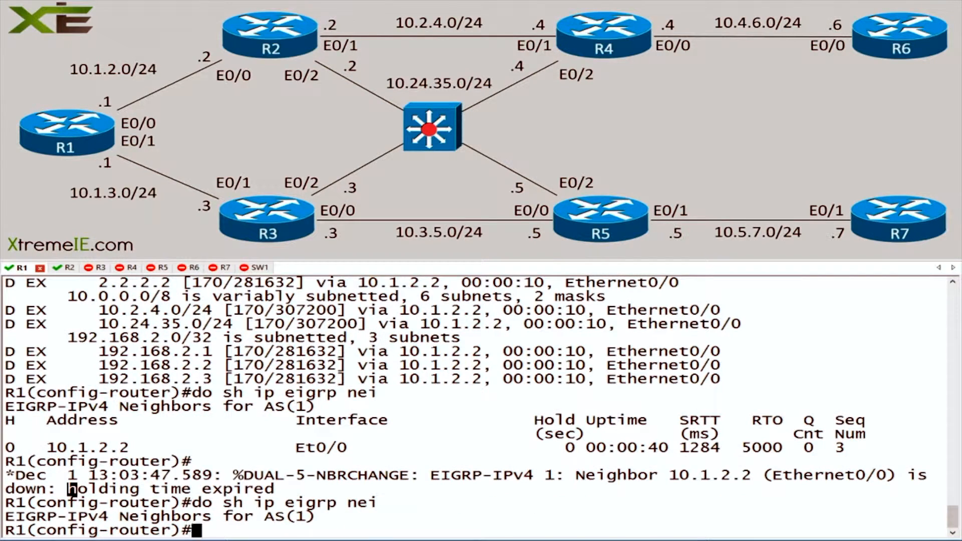
drag(67, 488, 277, 488)
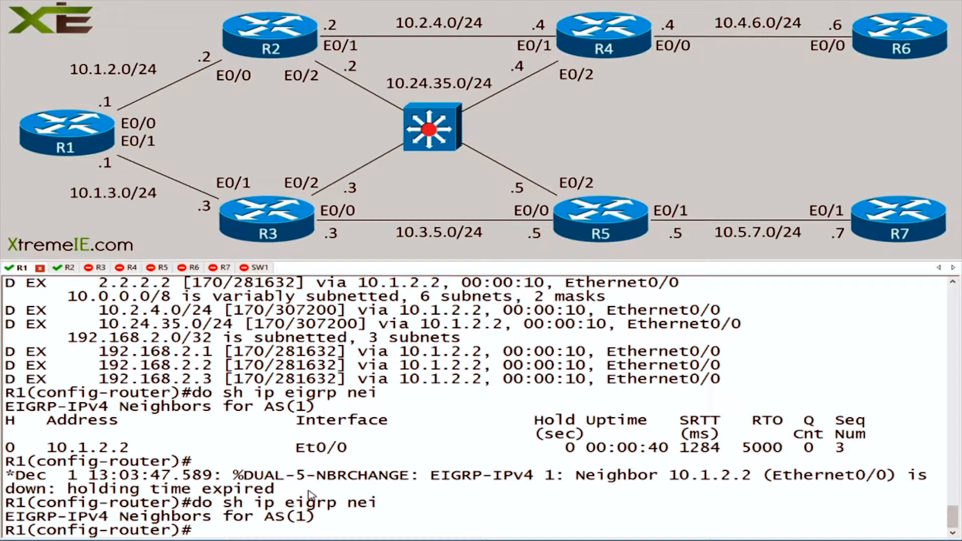
mouse_move(300, 491)
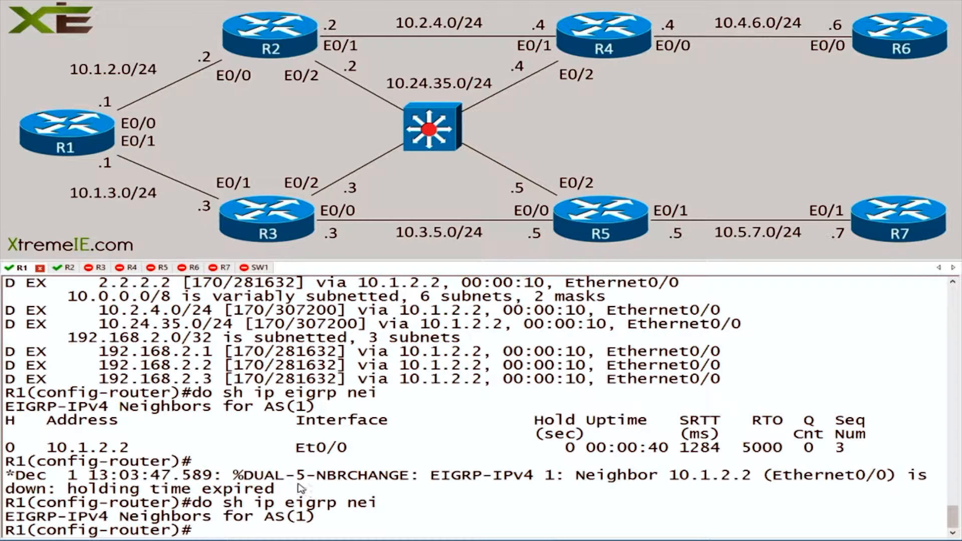
Re-enable R2's e0/0 with no shutdown so R1 re-forms the adjacency with 10.1.2.2
click(53, 266)
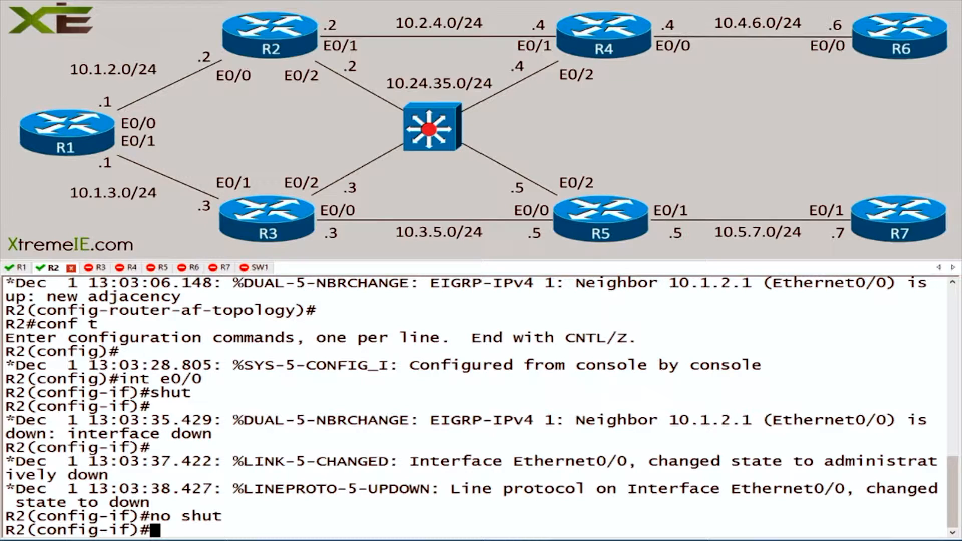
key(Enter)
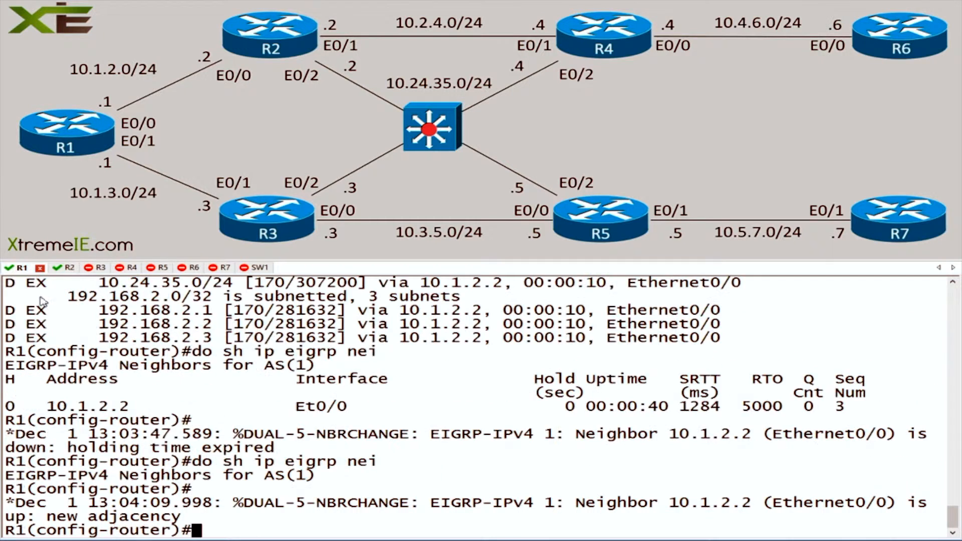
mouse_move(171, 386)
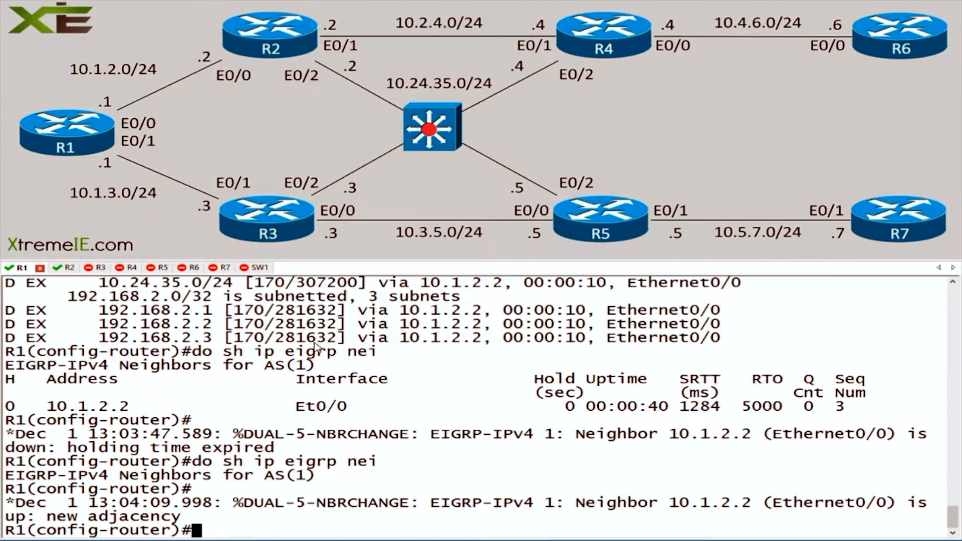
On R1 under router eigrp 1, enter no network 10.1.2.1 0.0.0.0, dropping neighbor 10.1.2.2
text(do sh run | sec)
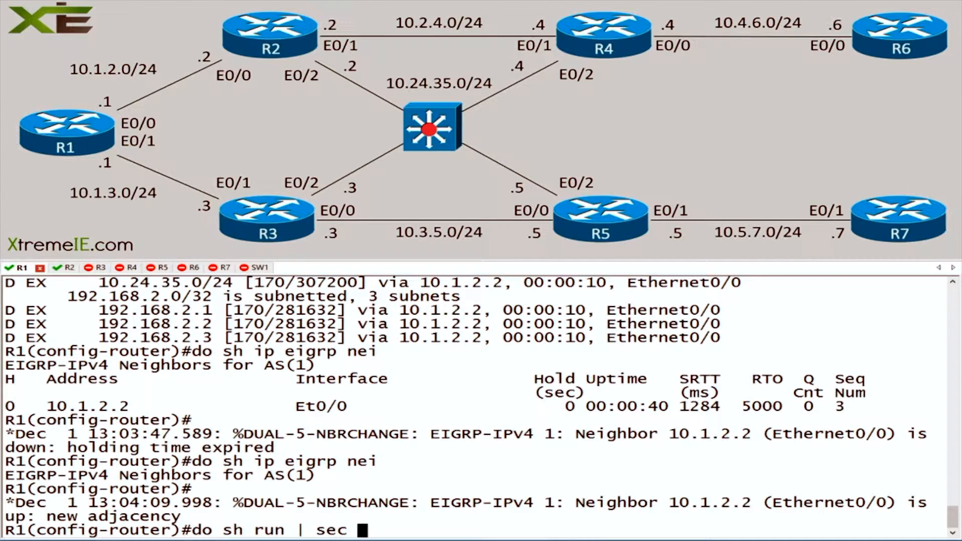
text(router eigrp)
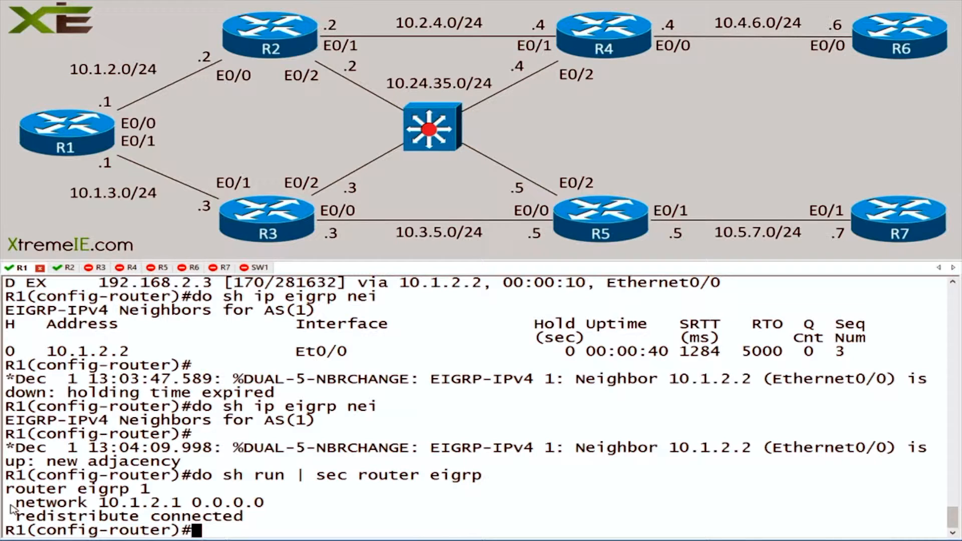
double_click(36, 488)
text(on )
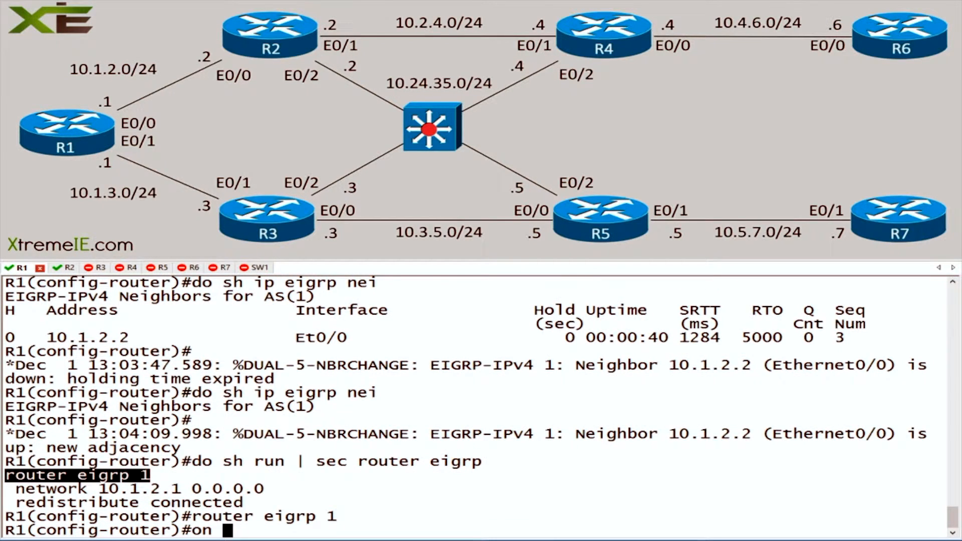
text(no)
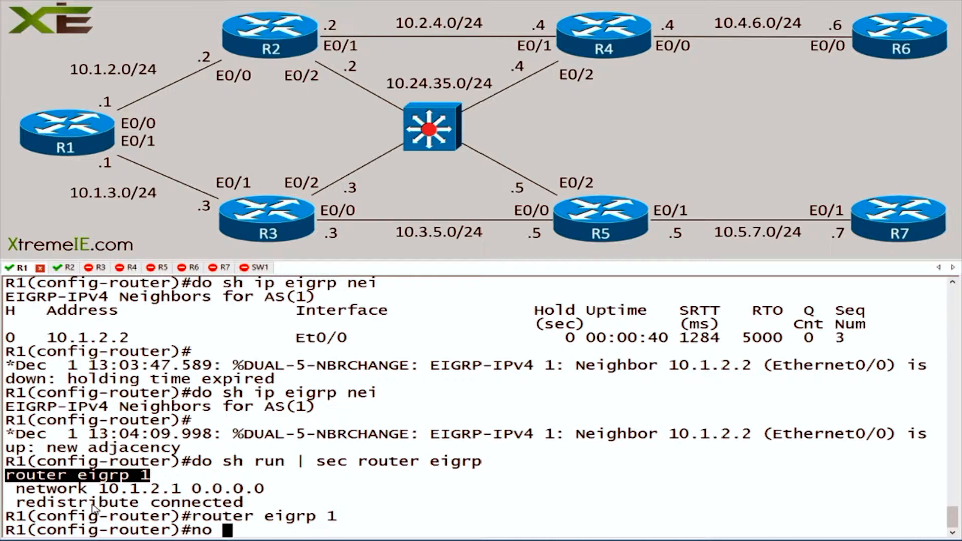
text(network 10.1.2.1 0.0.0.0)
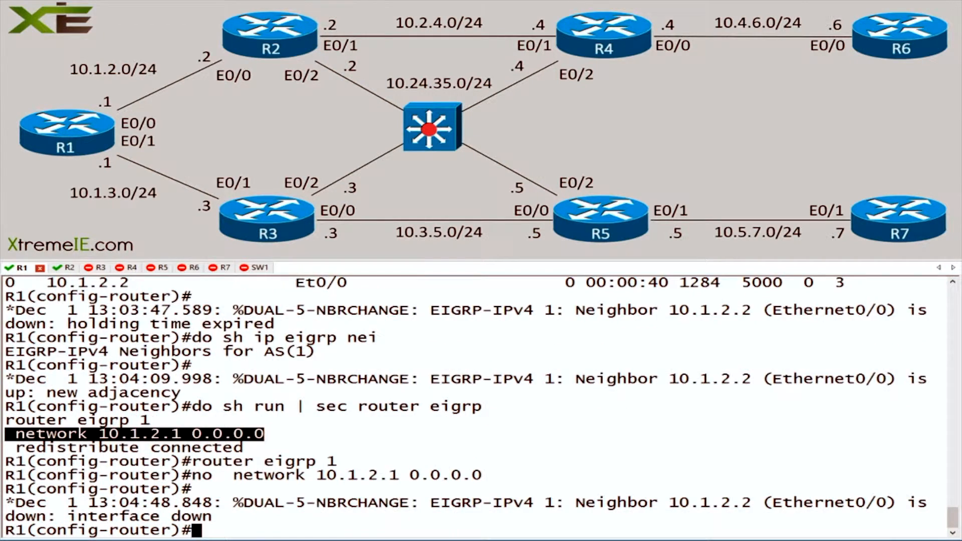
click(53, 267)
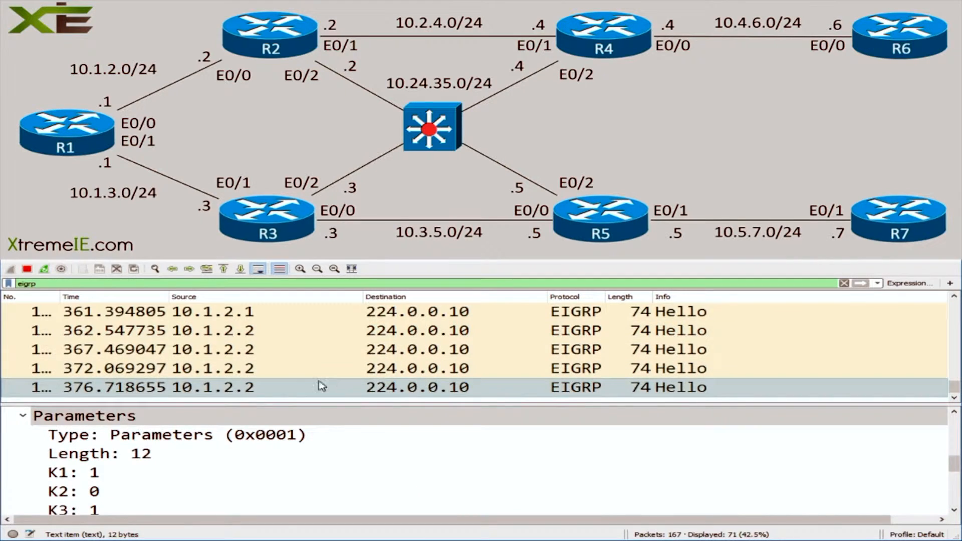
Inspect R1's last Hello in Wireshark for the Peer Termination parameters and Expert Info
scroll(down, 3)
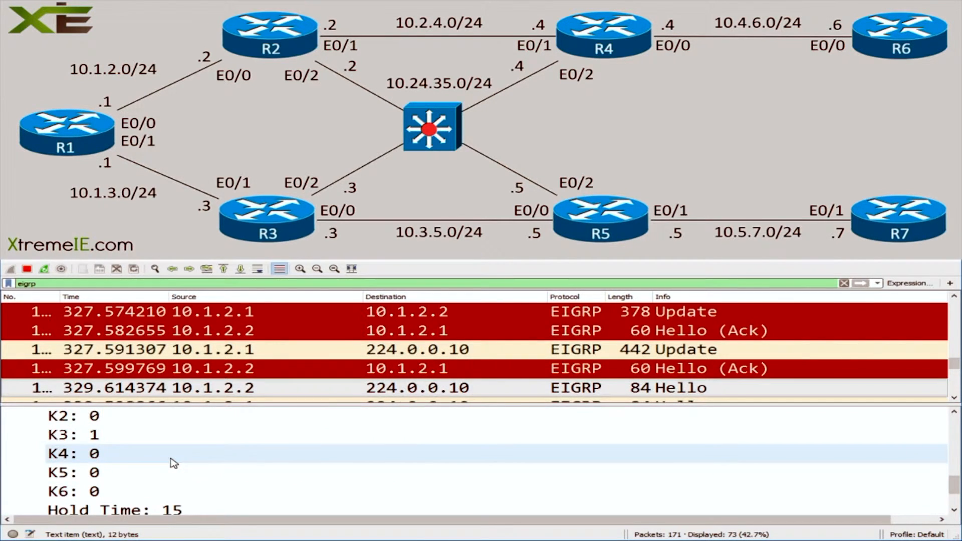
scroll(down, 3)
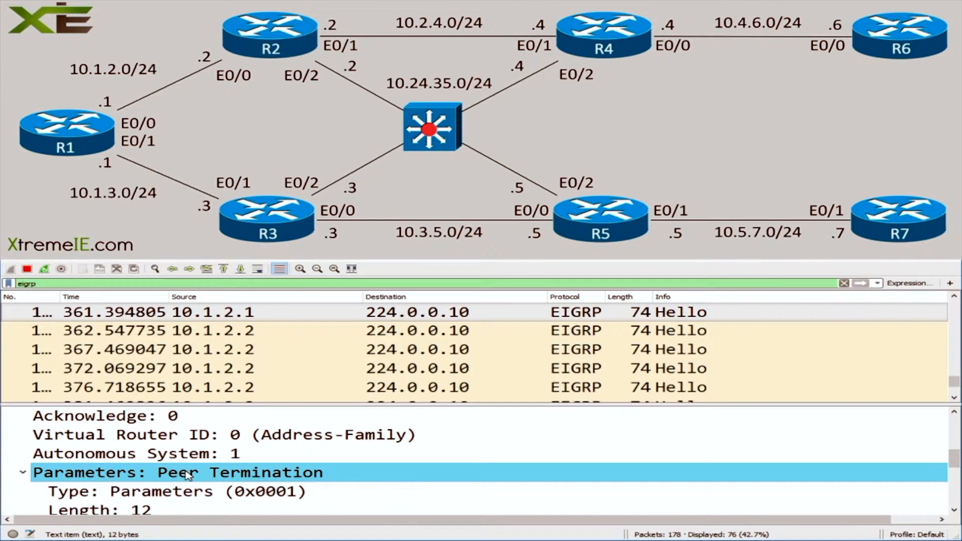
scroll(down, 3)
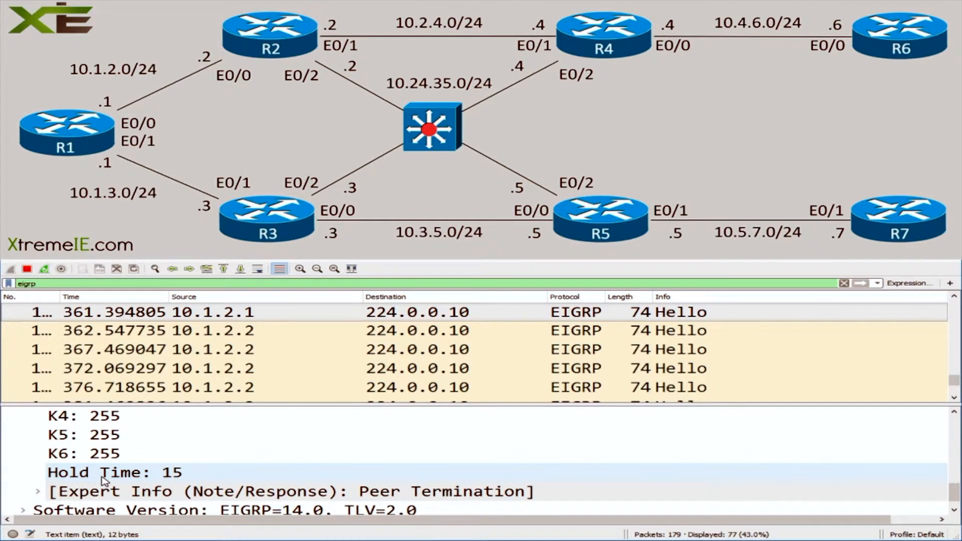
click(38, 491)
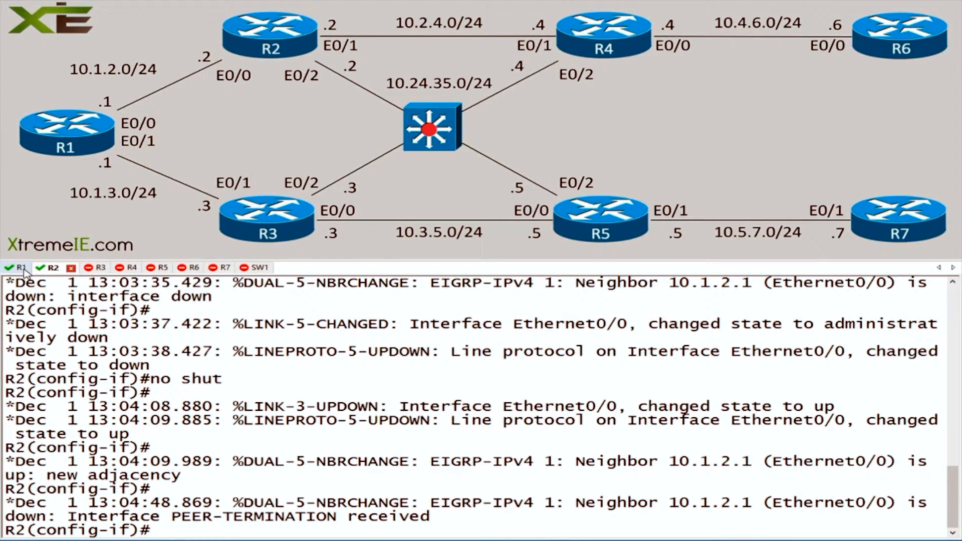
Re-enter network 10.1.2.1 0.0.0.0 under R1's EIGRP 1, restoring the adjacency with 10.1.2.2
click(17, 268)
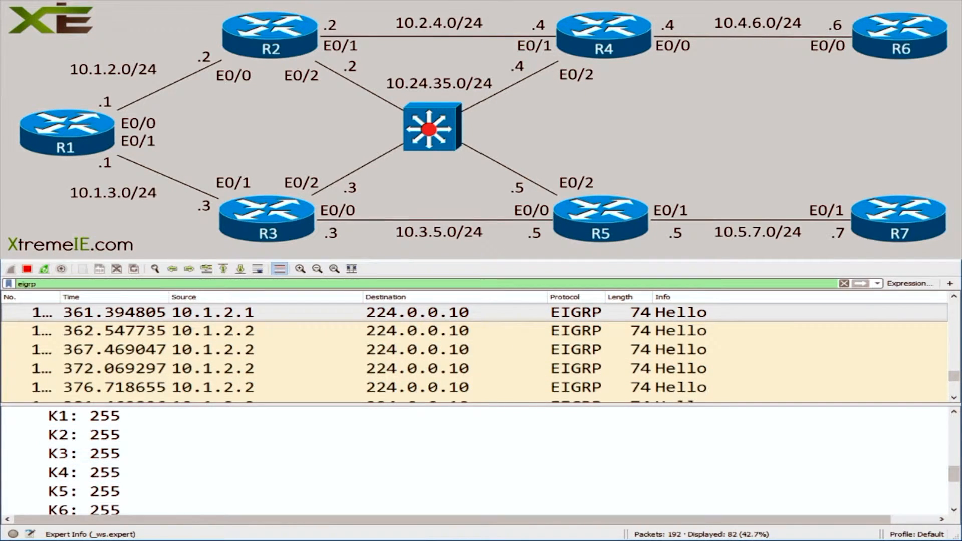
click(18, 266)
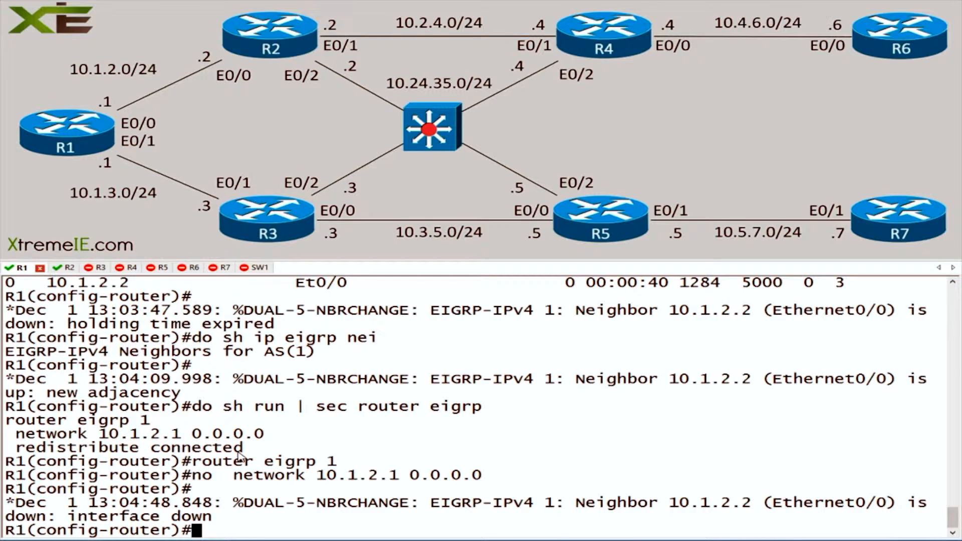
text(do shr un)
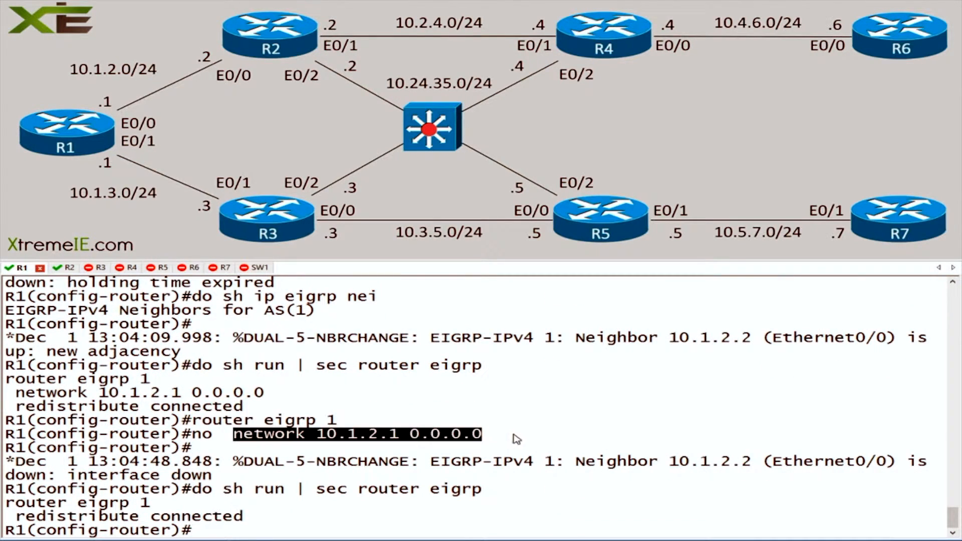
text(network 10.1.2.1 0.0.0.0)
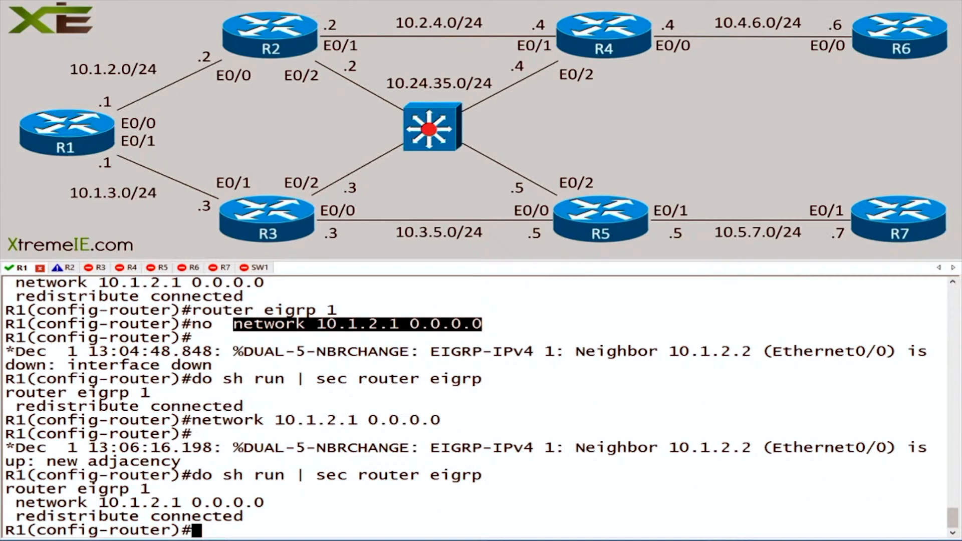
mouse_move(515, 440)
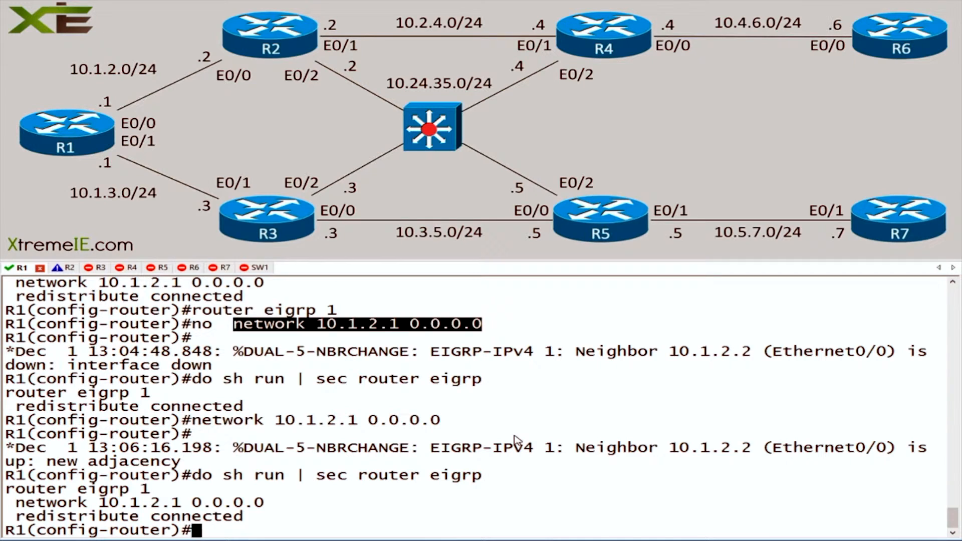
mouse_move(510, 130)
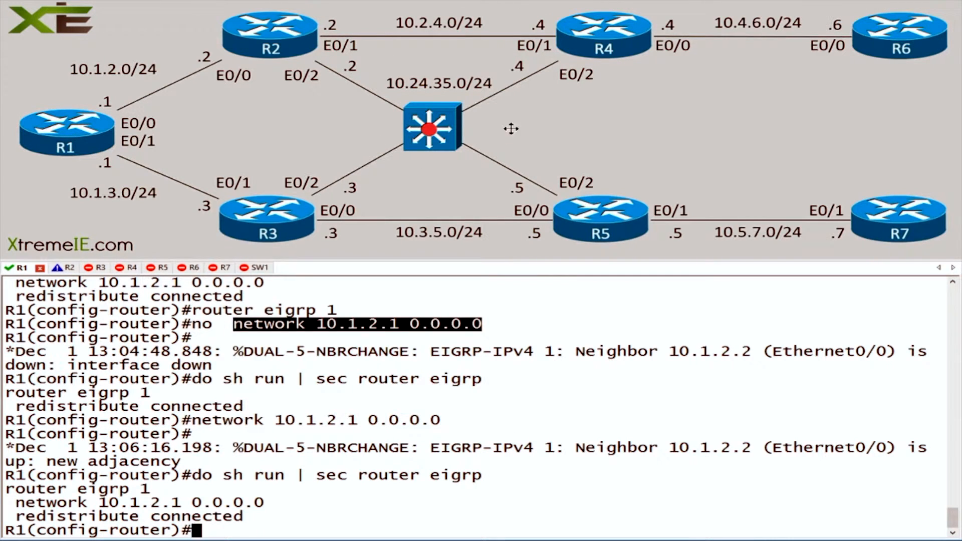
mouse_move(395, 135)
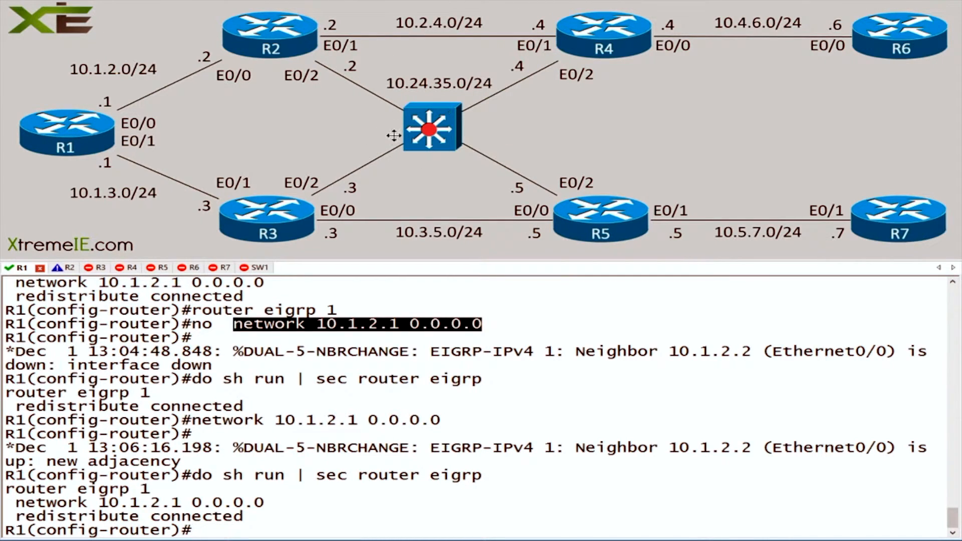
mouse_move(428, 129)
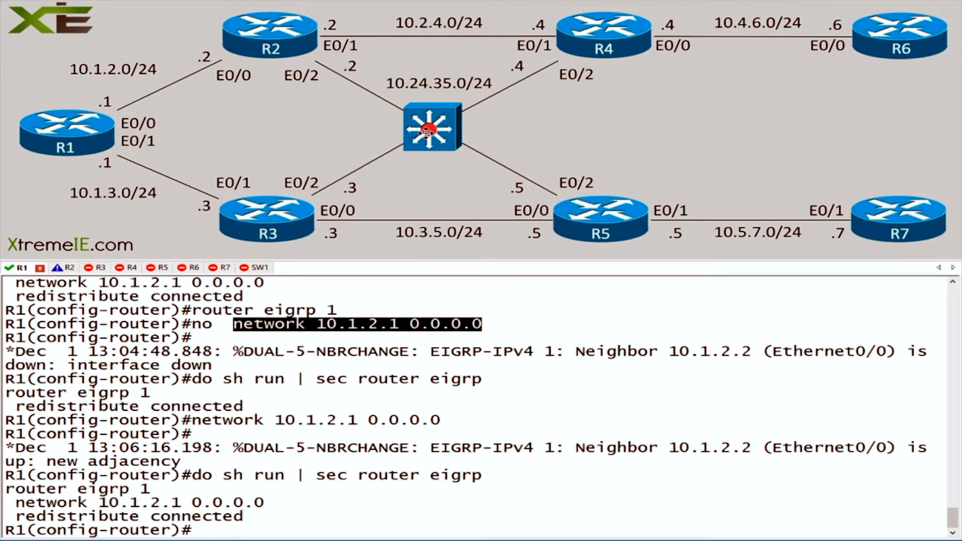
mouse_move(381, 288)
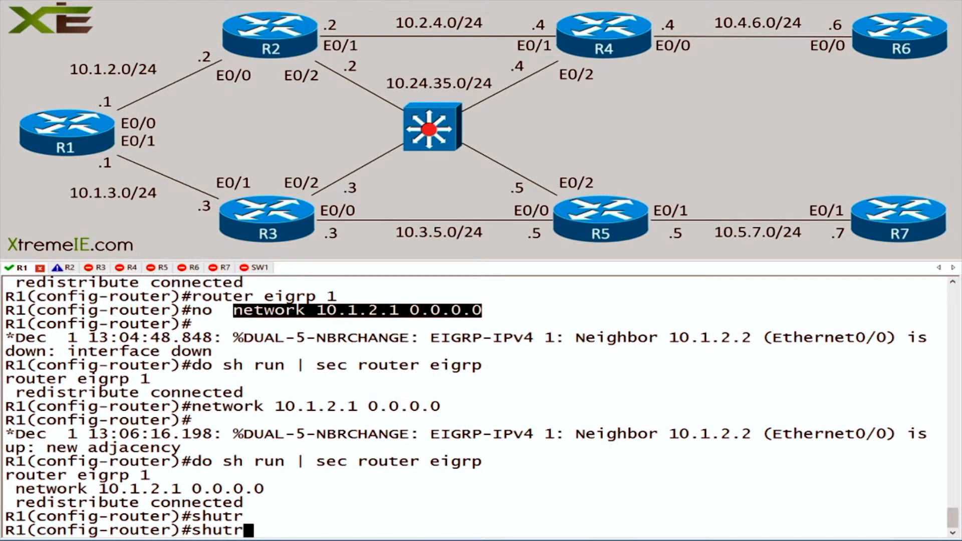
Shut down R1's EIGRP 1 process and confirm the Peer Termination in the capture and on R2's console
text(shutdown)
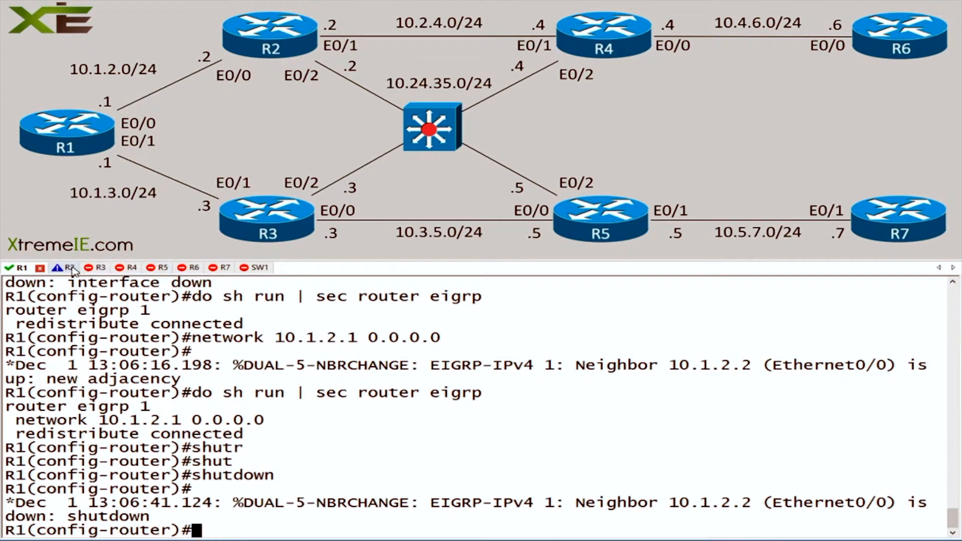
click(67, 267)
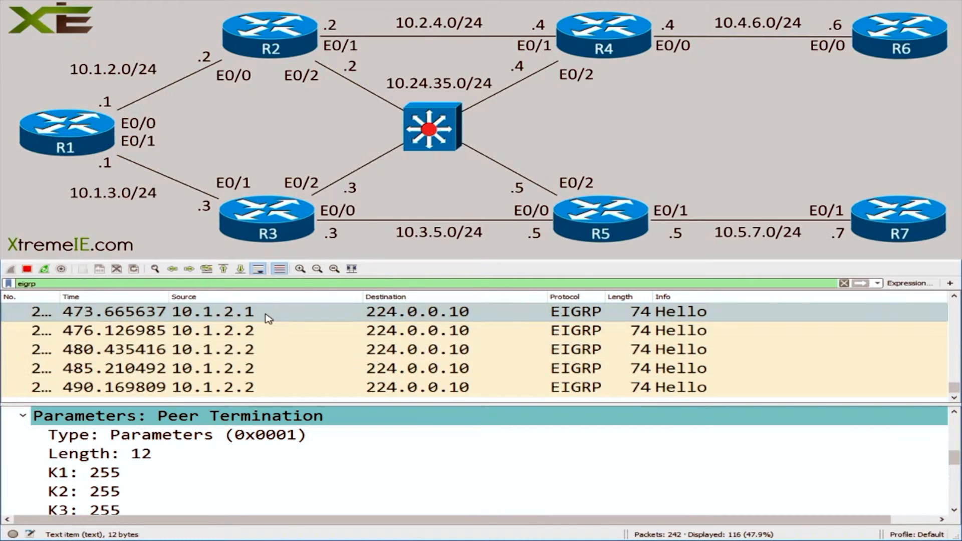
scroll(down, 3)
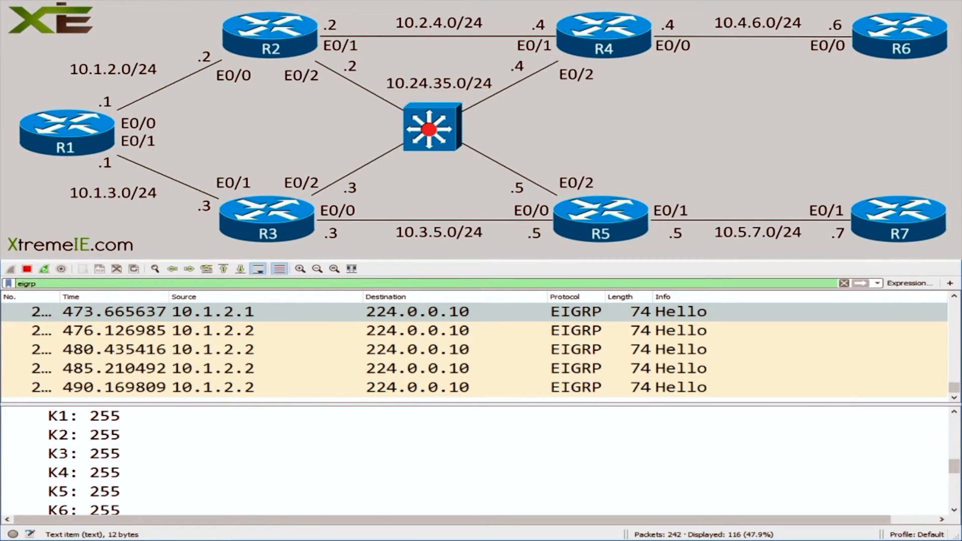
click(50, 267)
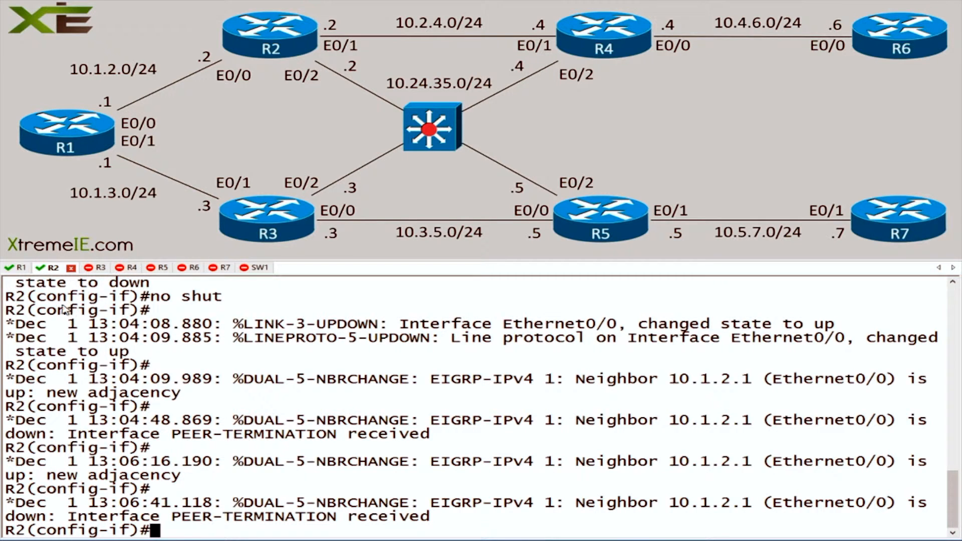
click(20, 267)
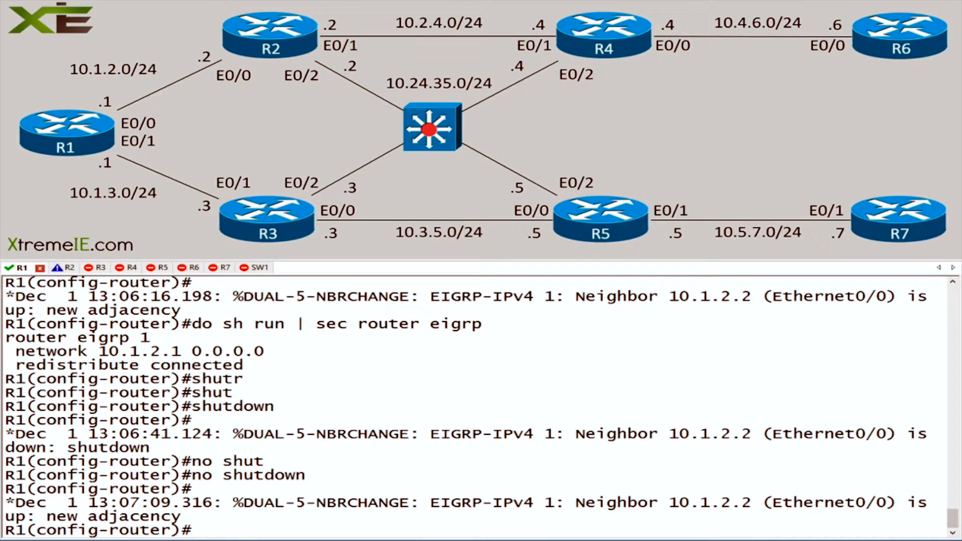
Verify shutdown appears in R1's running config under router eigrp, then enter no shutdown
text(do sh run | sec router eigrp)
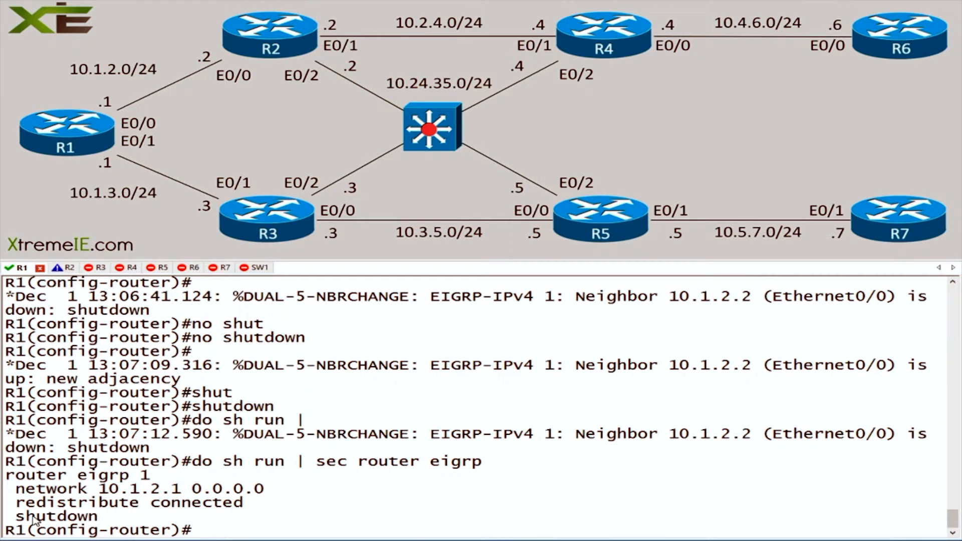
mouse_move(122, 479)
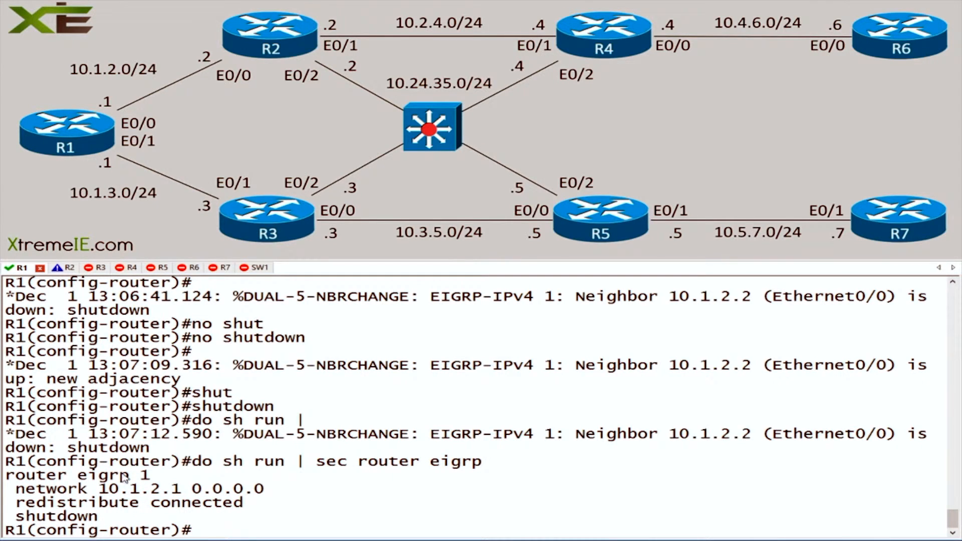
double_click(107, 447)
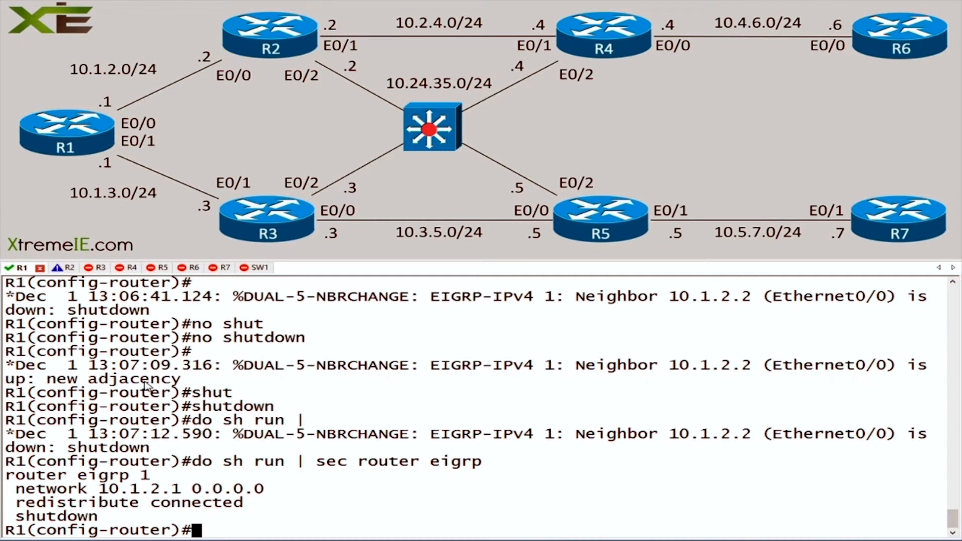
click(52, 266)
text(no shut)
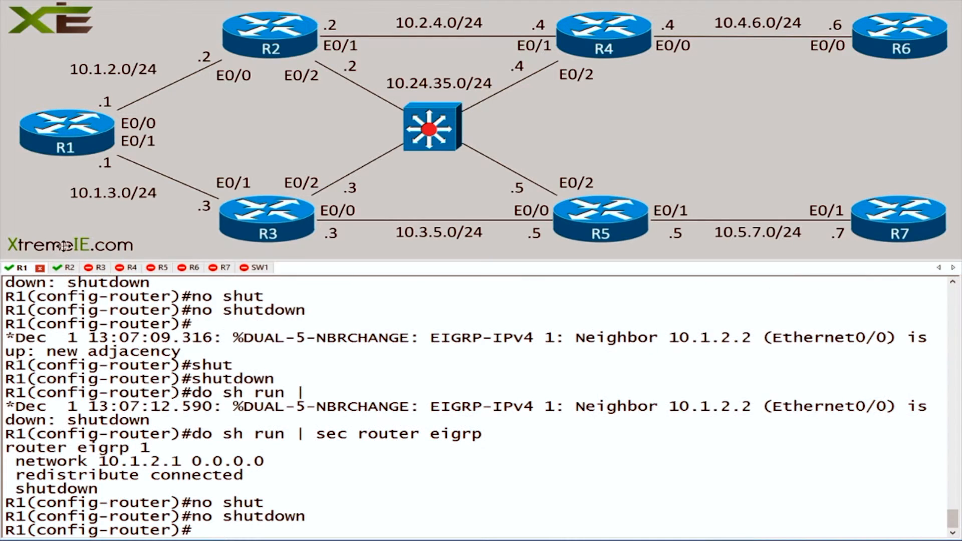
On R2, shut down the named EIGRP IPv4 address family for AS 1, dropping neighbor 10.1.2.1
click(67, 267)
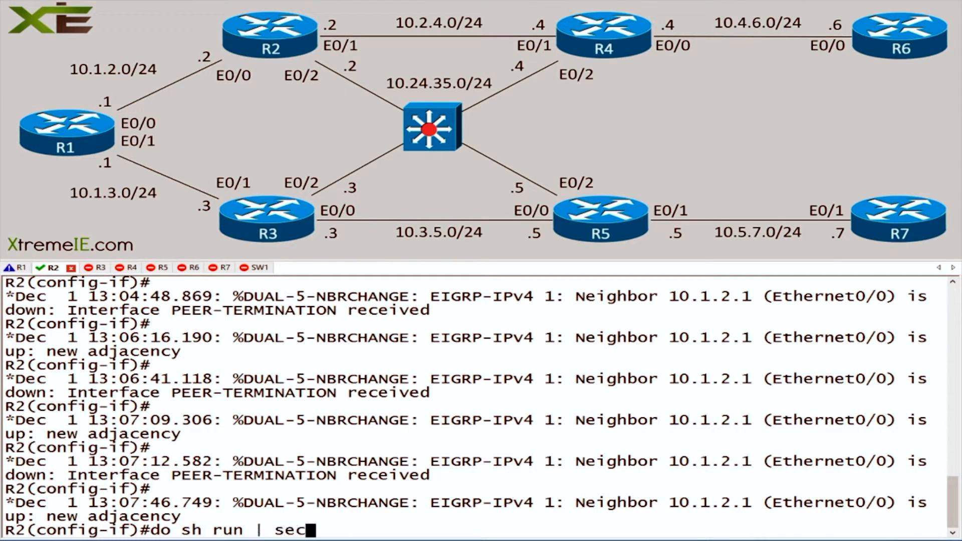
text(router eigrp)
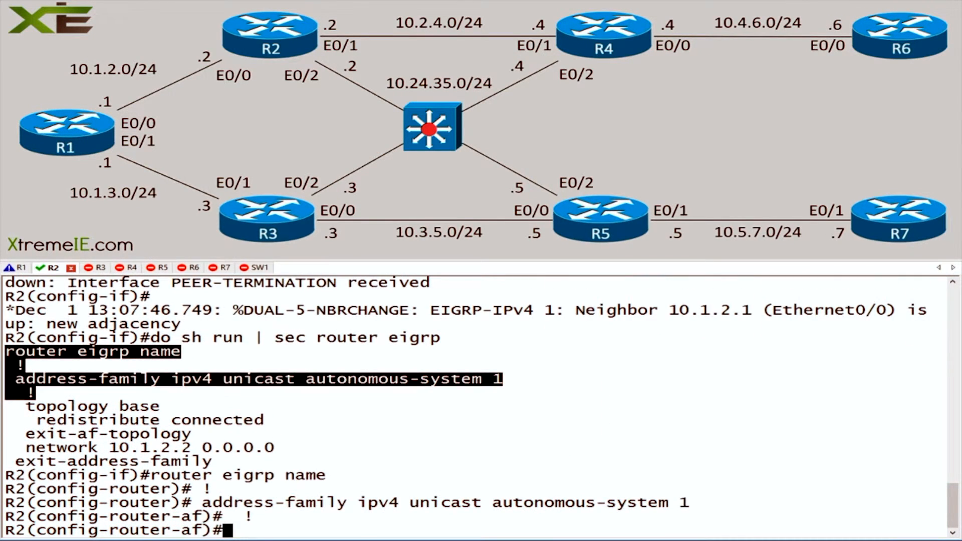
text(shutdown)
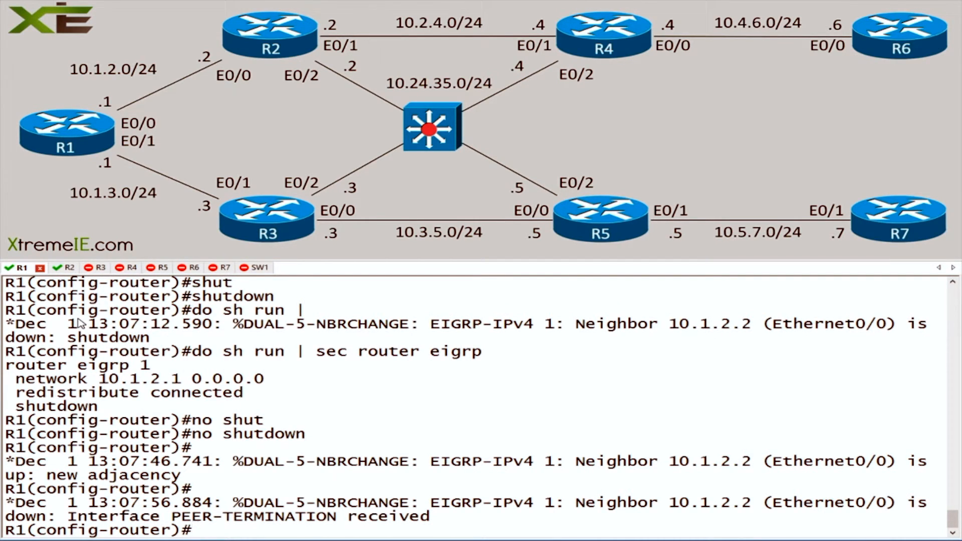
click(69, 267)
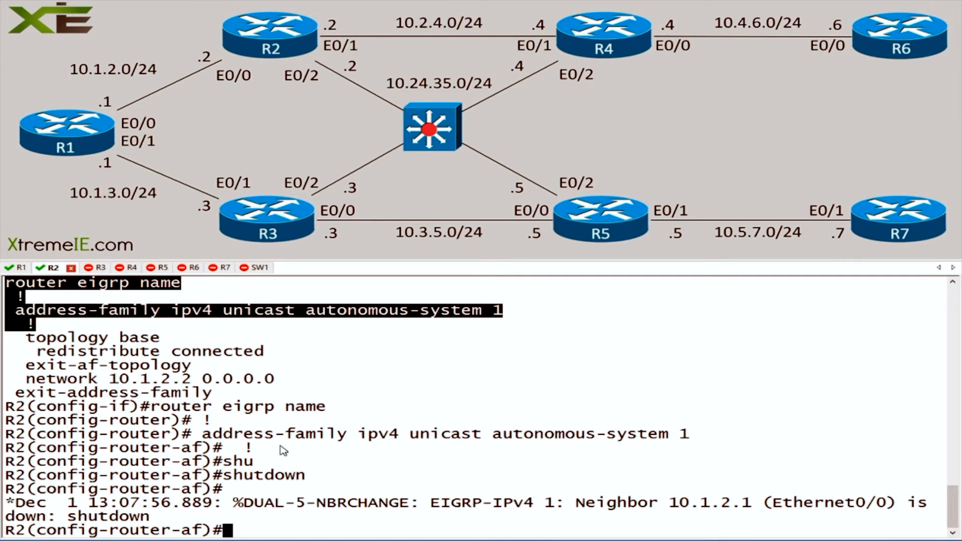